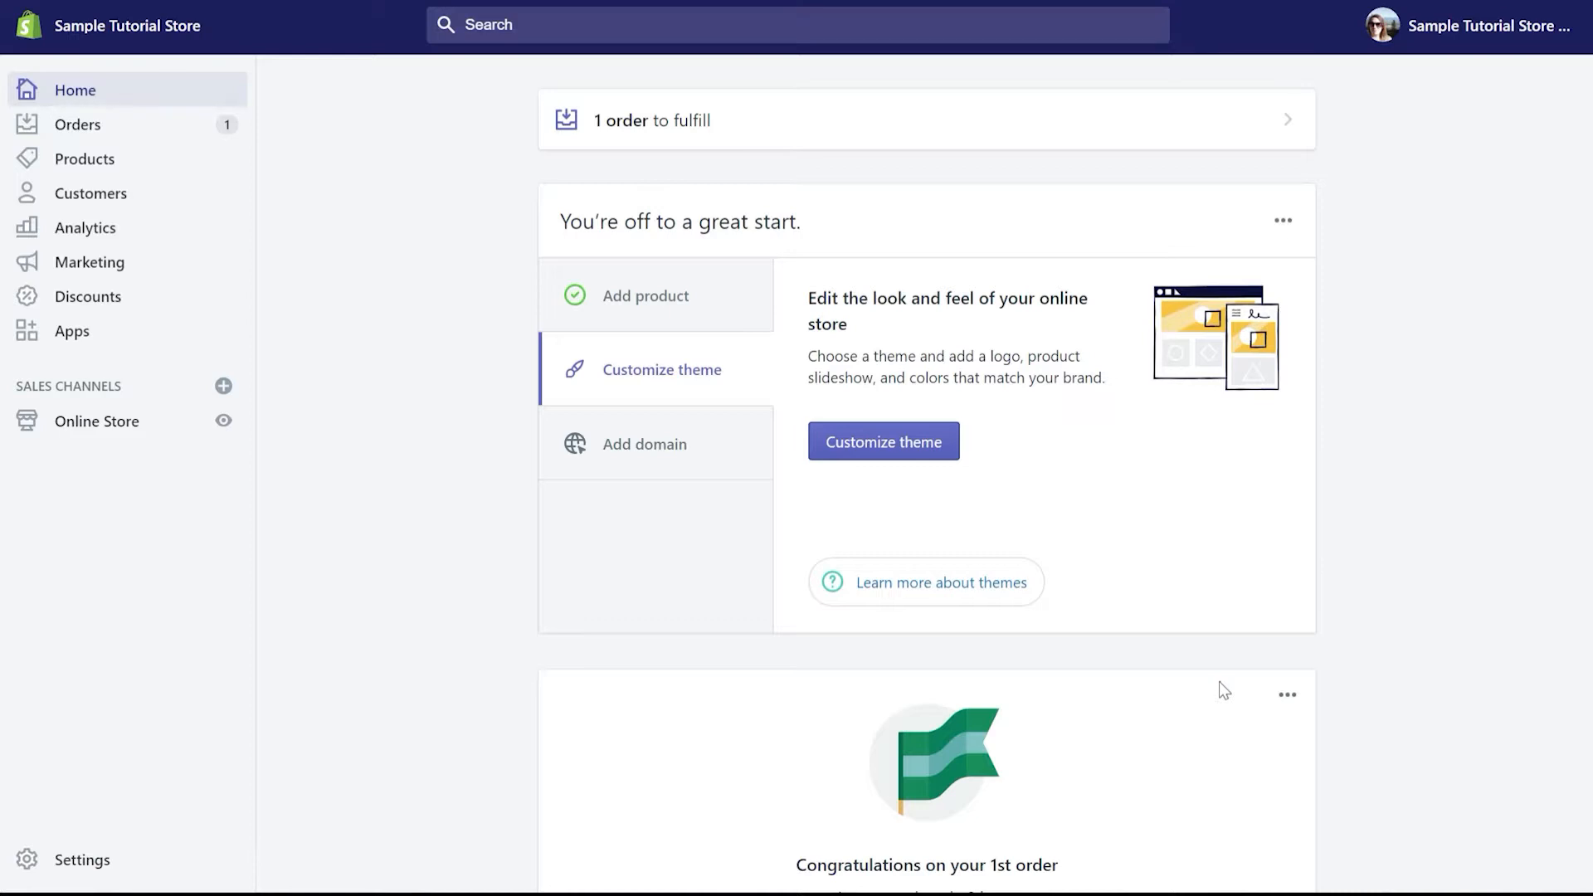
{"action": "mouse_move", "coordinate": [176, 137]}
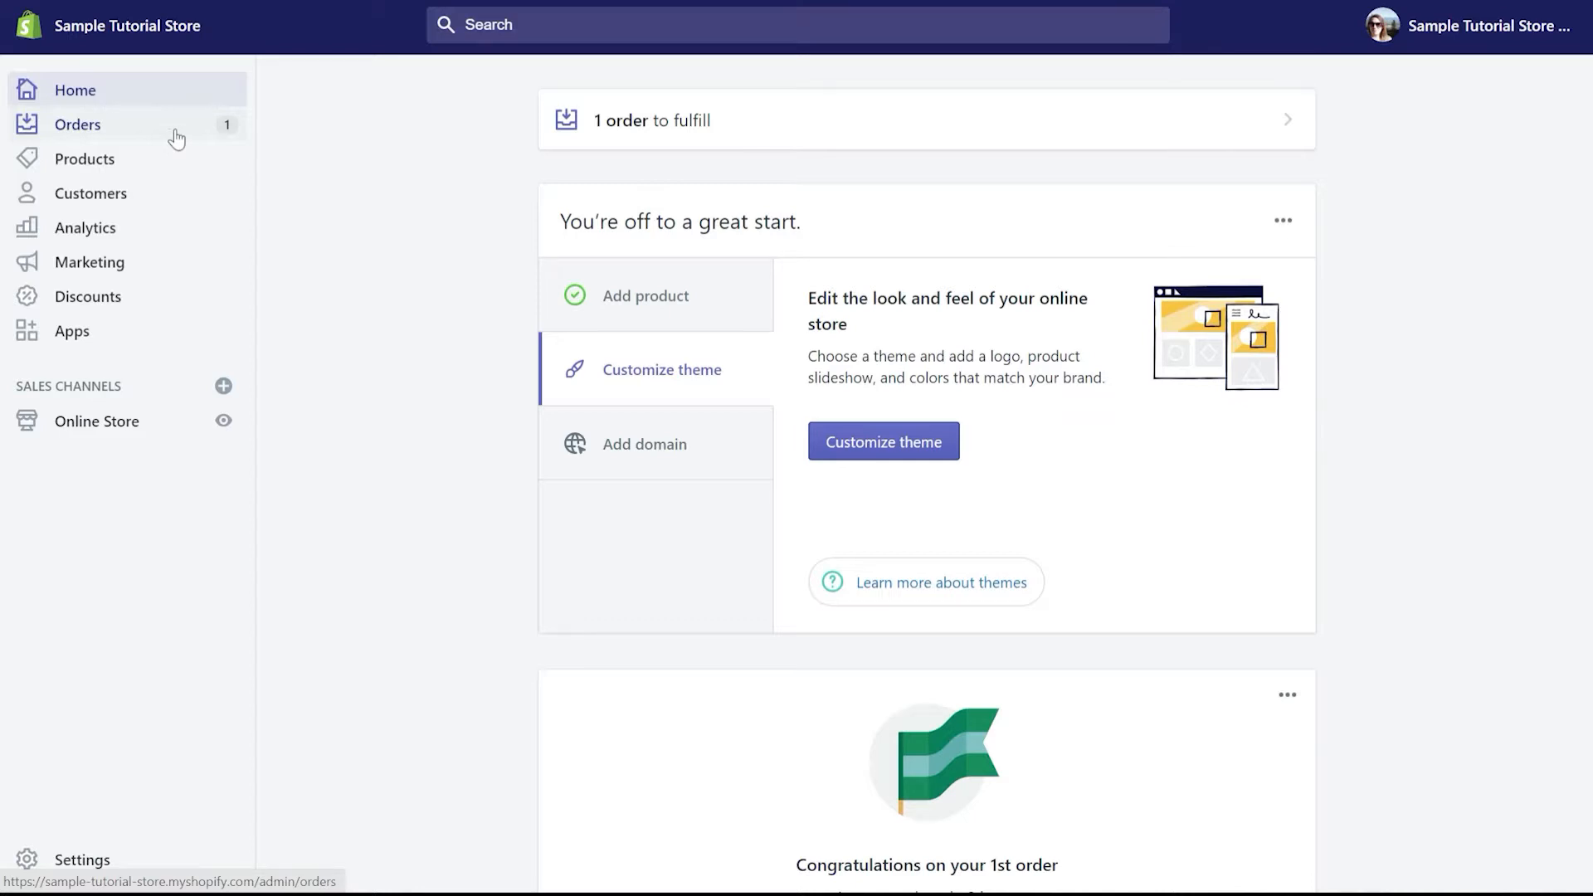
Open order #1001 and scroll through its items, payment totals and timeline
{"action": "left_click", "coordinate": [78, 124]}
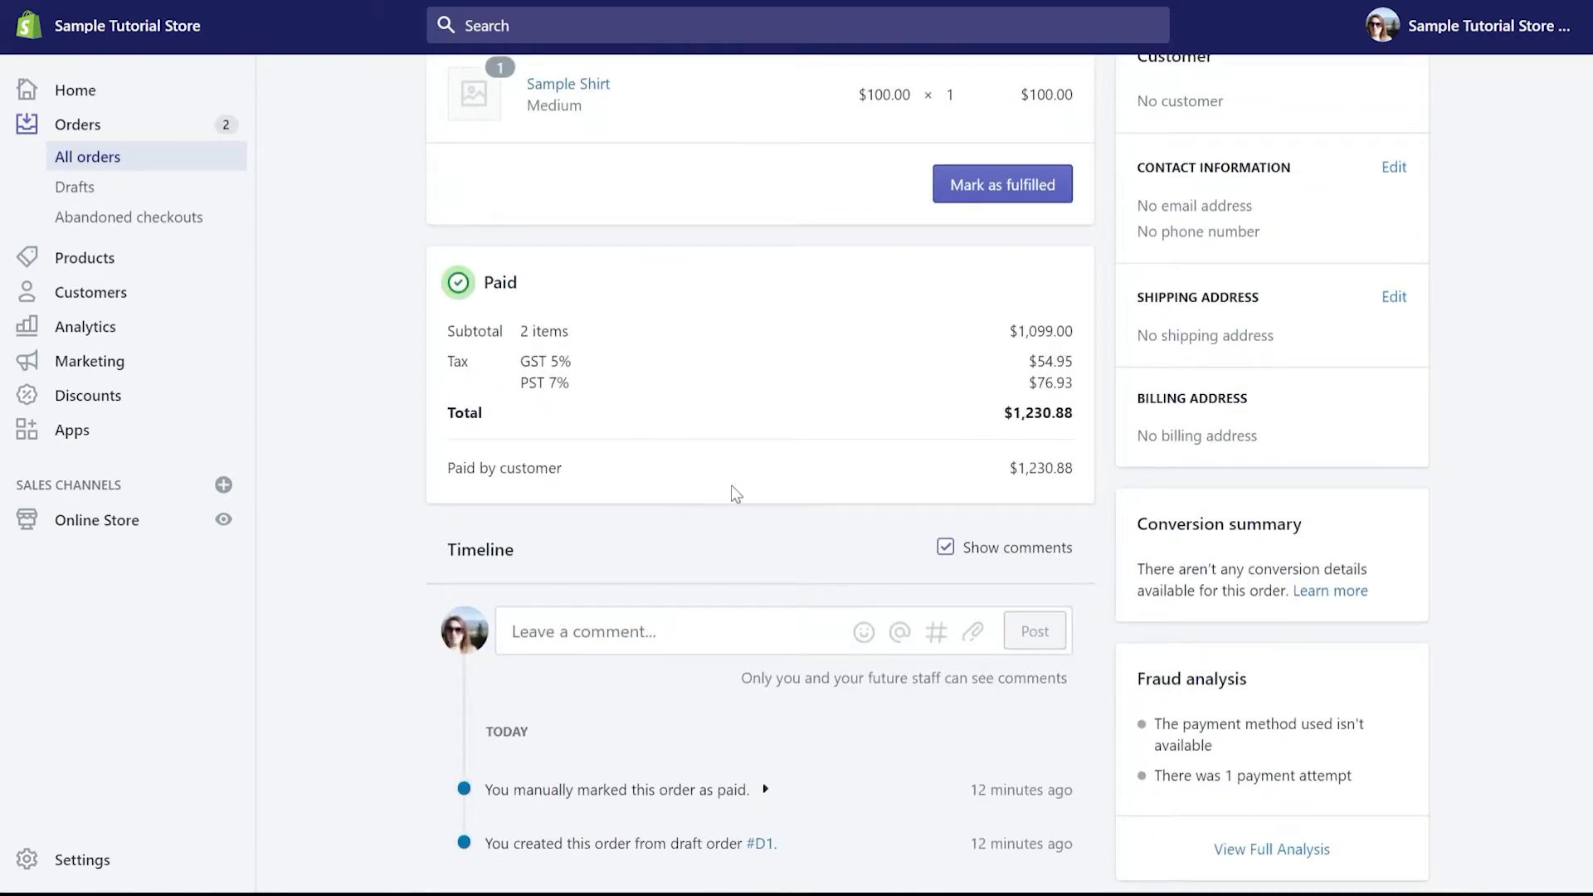
{"action": "scroll", "scroll_direction": "down", "scroll_amount": 3}
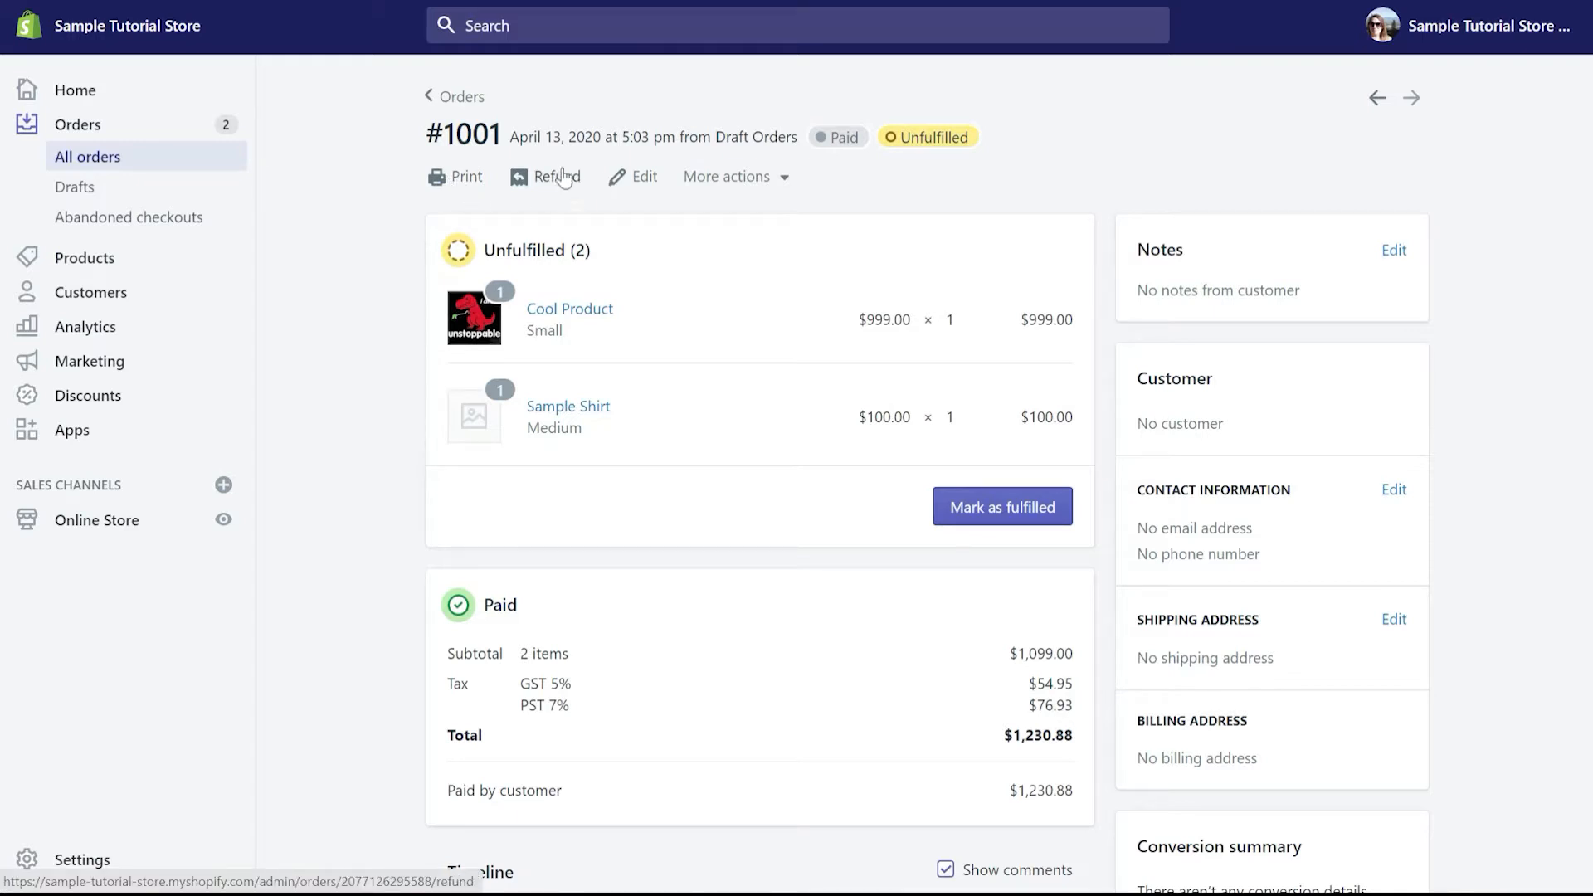
{"action": "mouse_move", "coordinate": [639, 384]}
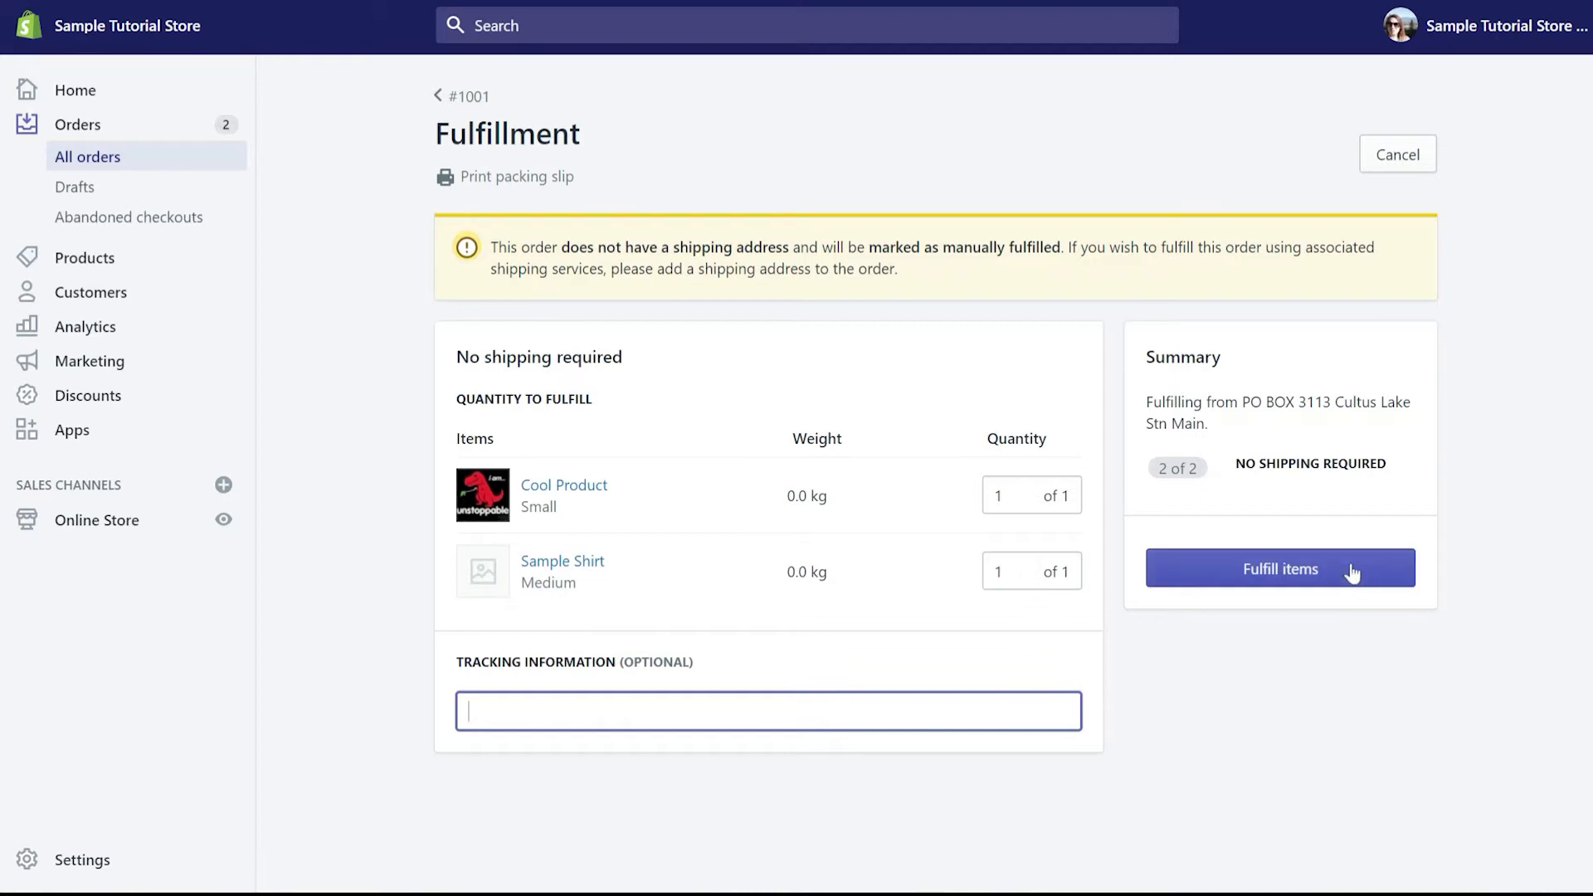
Fulfil Cool Product and Sample Shirt on order #1001 at 1 of 1 each
{"action": "left_click", "coordinate": [1279, 568]}
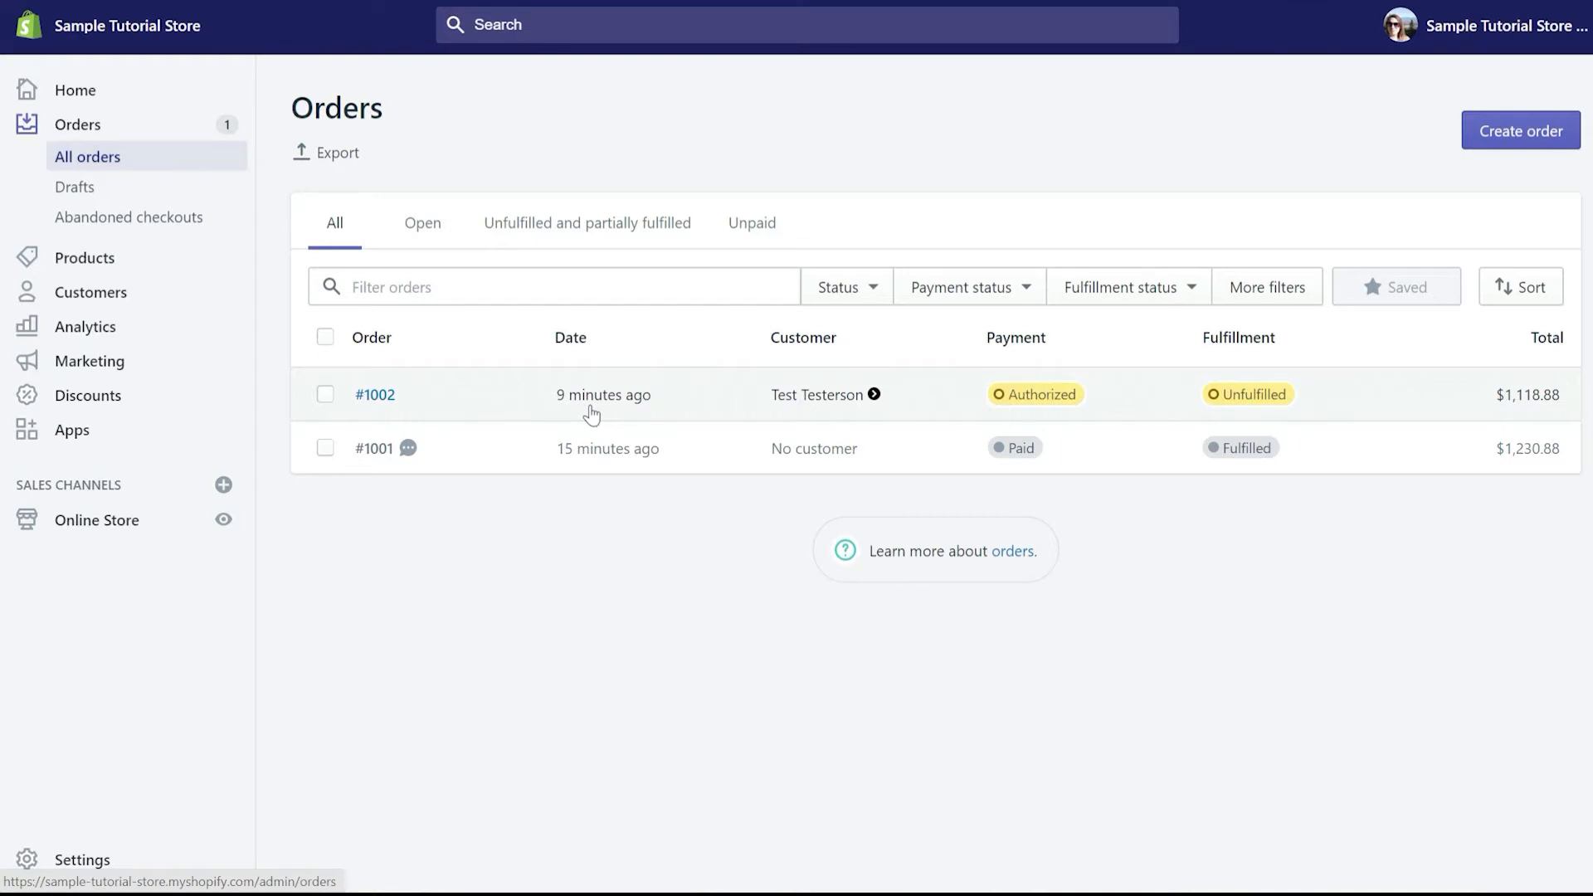
{"action": "mouse_move", "coordinate": [610, 406]}
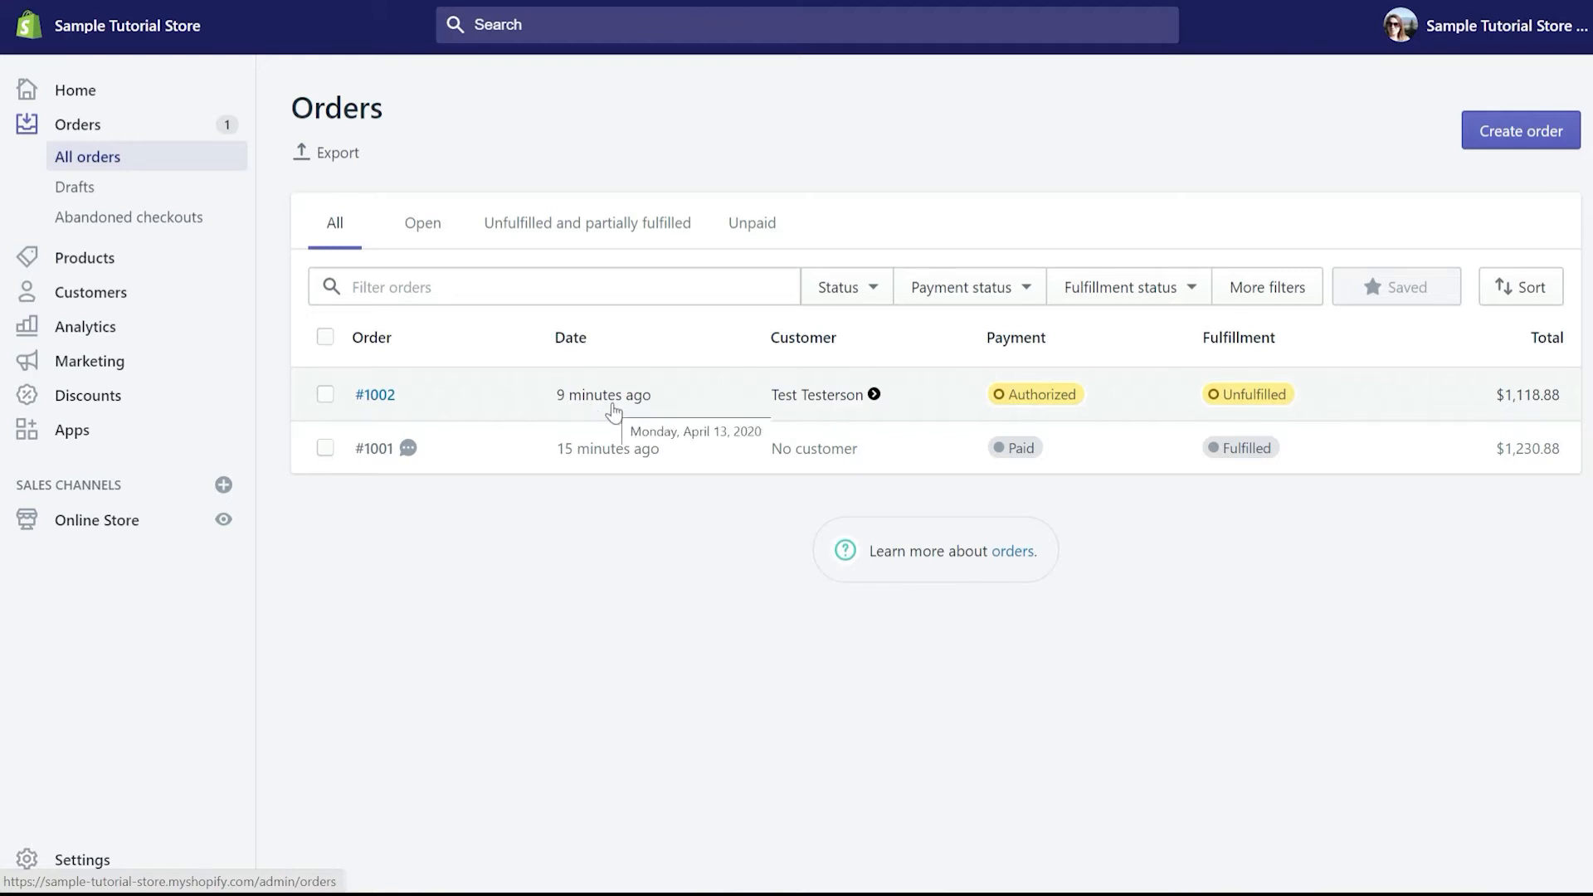
Open order #1002 to capture its $1,118.88 payment
{"action": "left_click", "coordinate": [375, 394]}
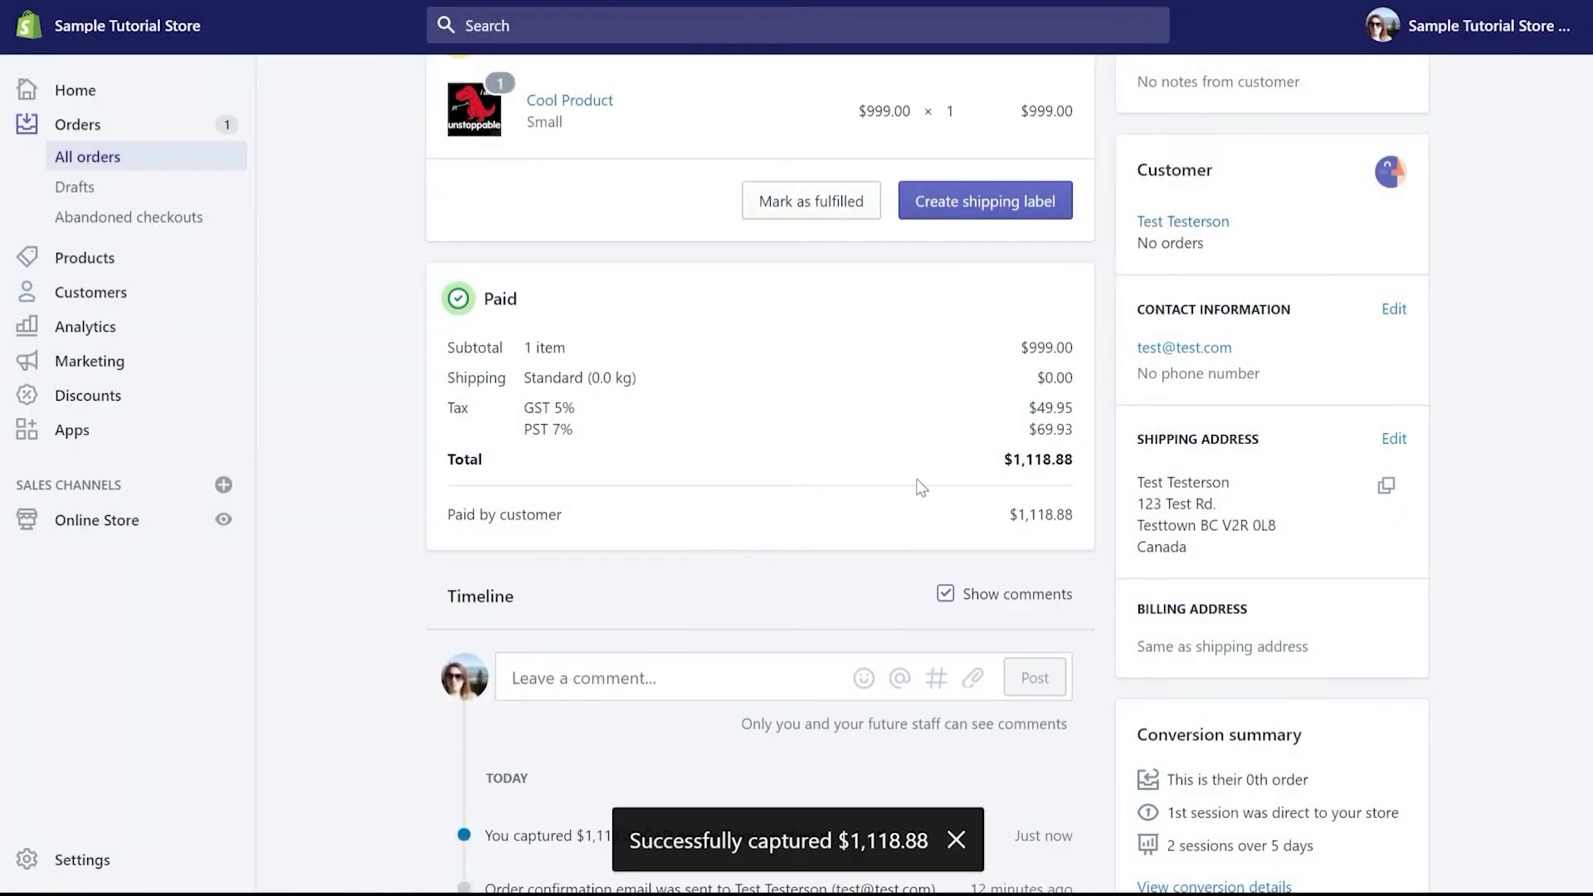
{"action": "left_click", "coordinate": [983, 200]}
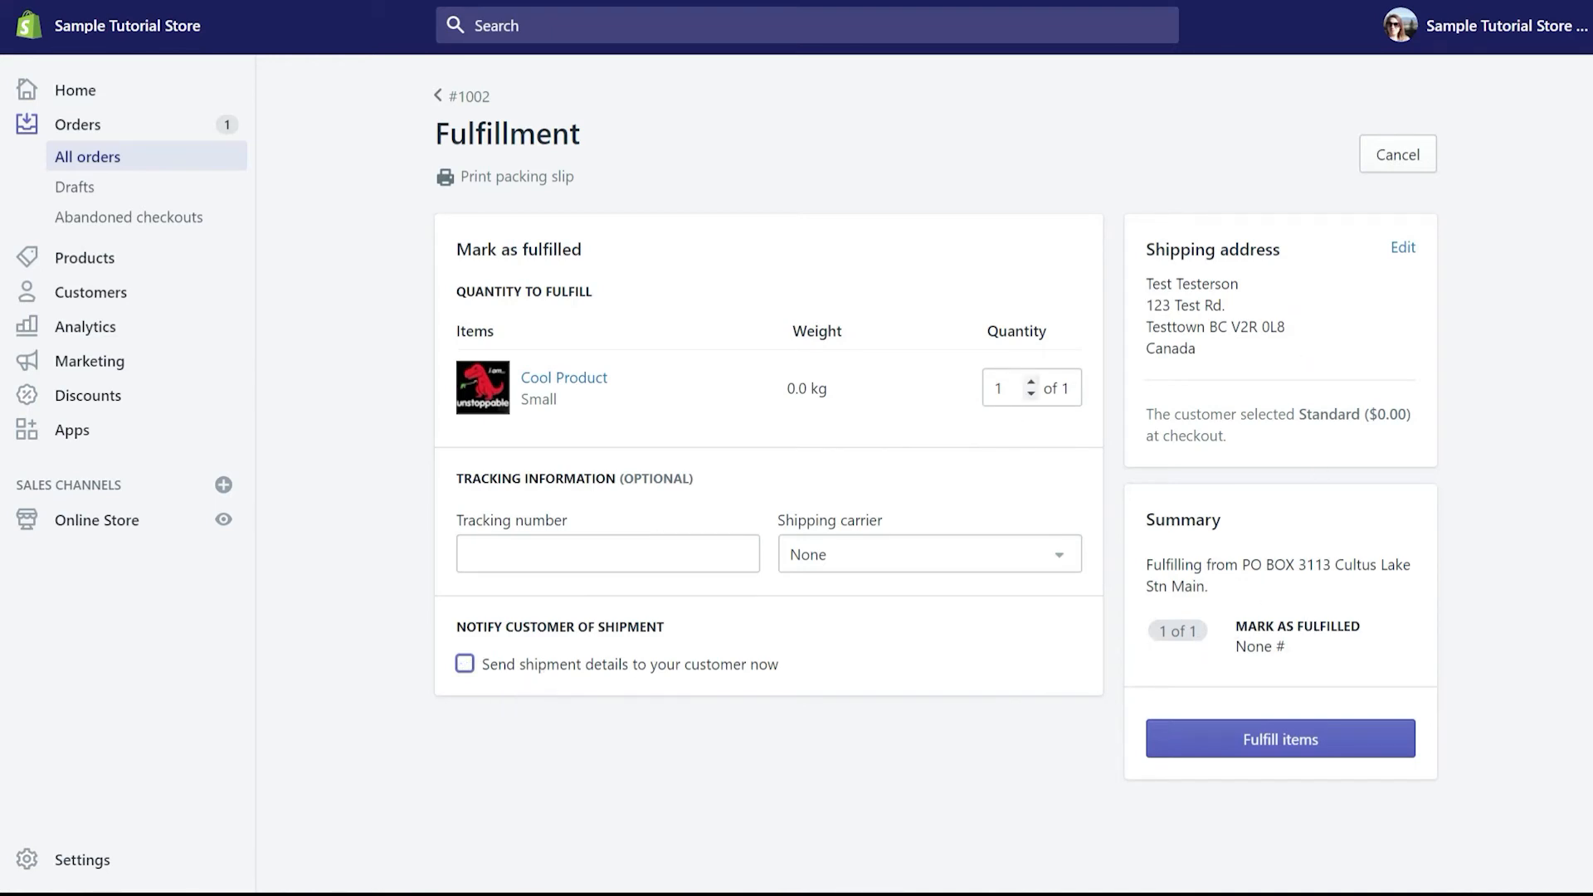
Fulfil order #1002's Cool Product without sending shipment details
{"action": "left_click", "coordinate": [1280, 738]}
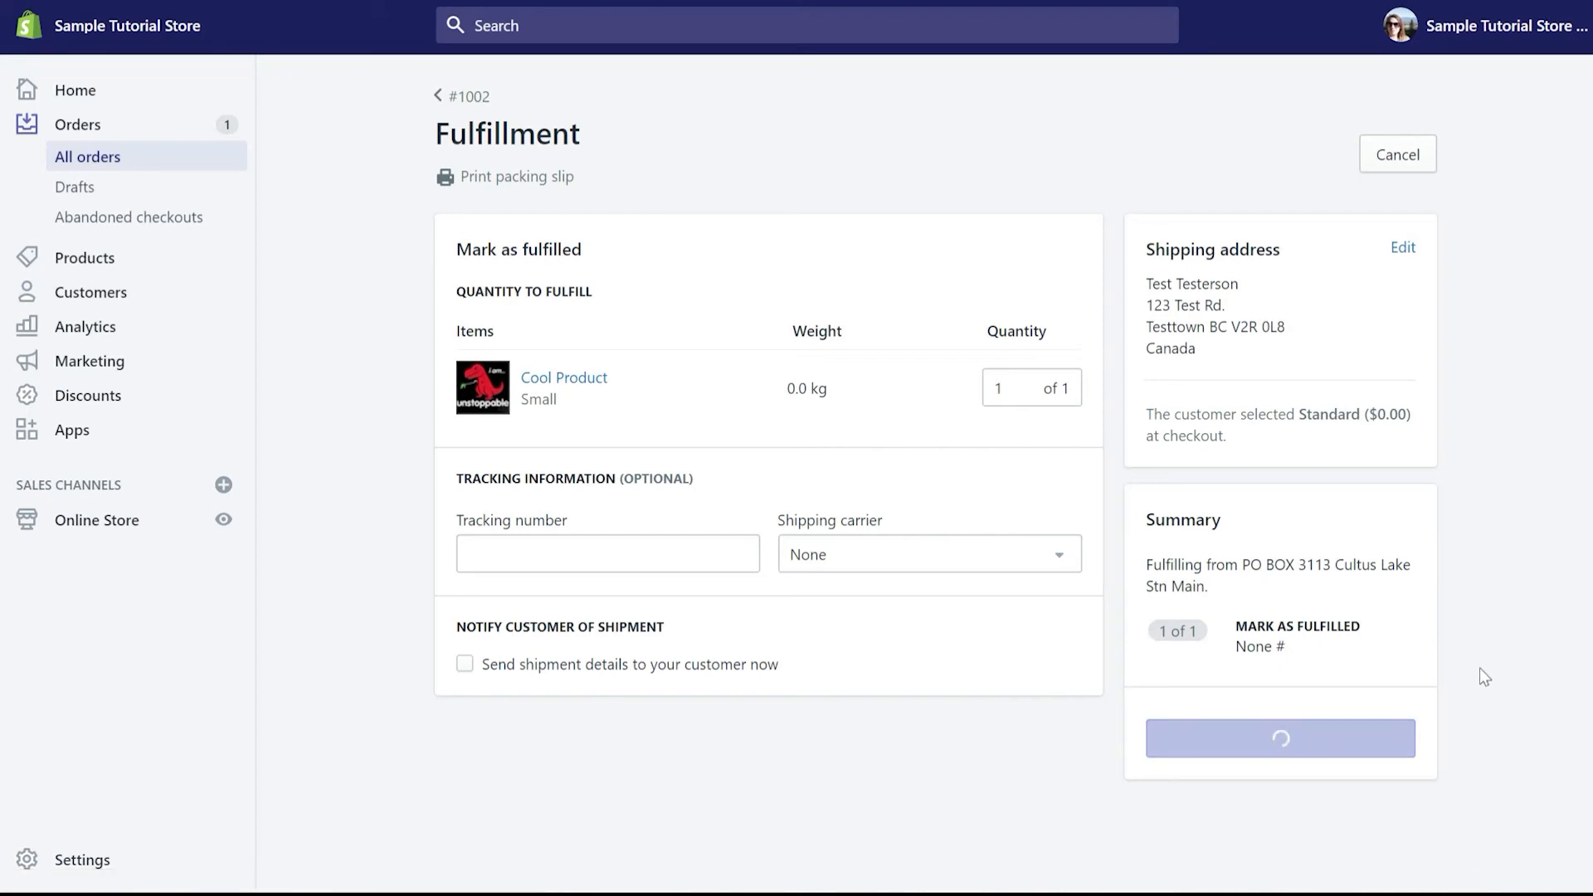
View the customer order status page for order #1002 from More actions
{"action": "left_click", "coordinate": [729, 176]}
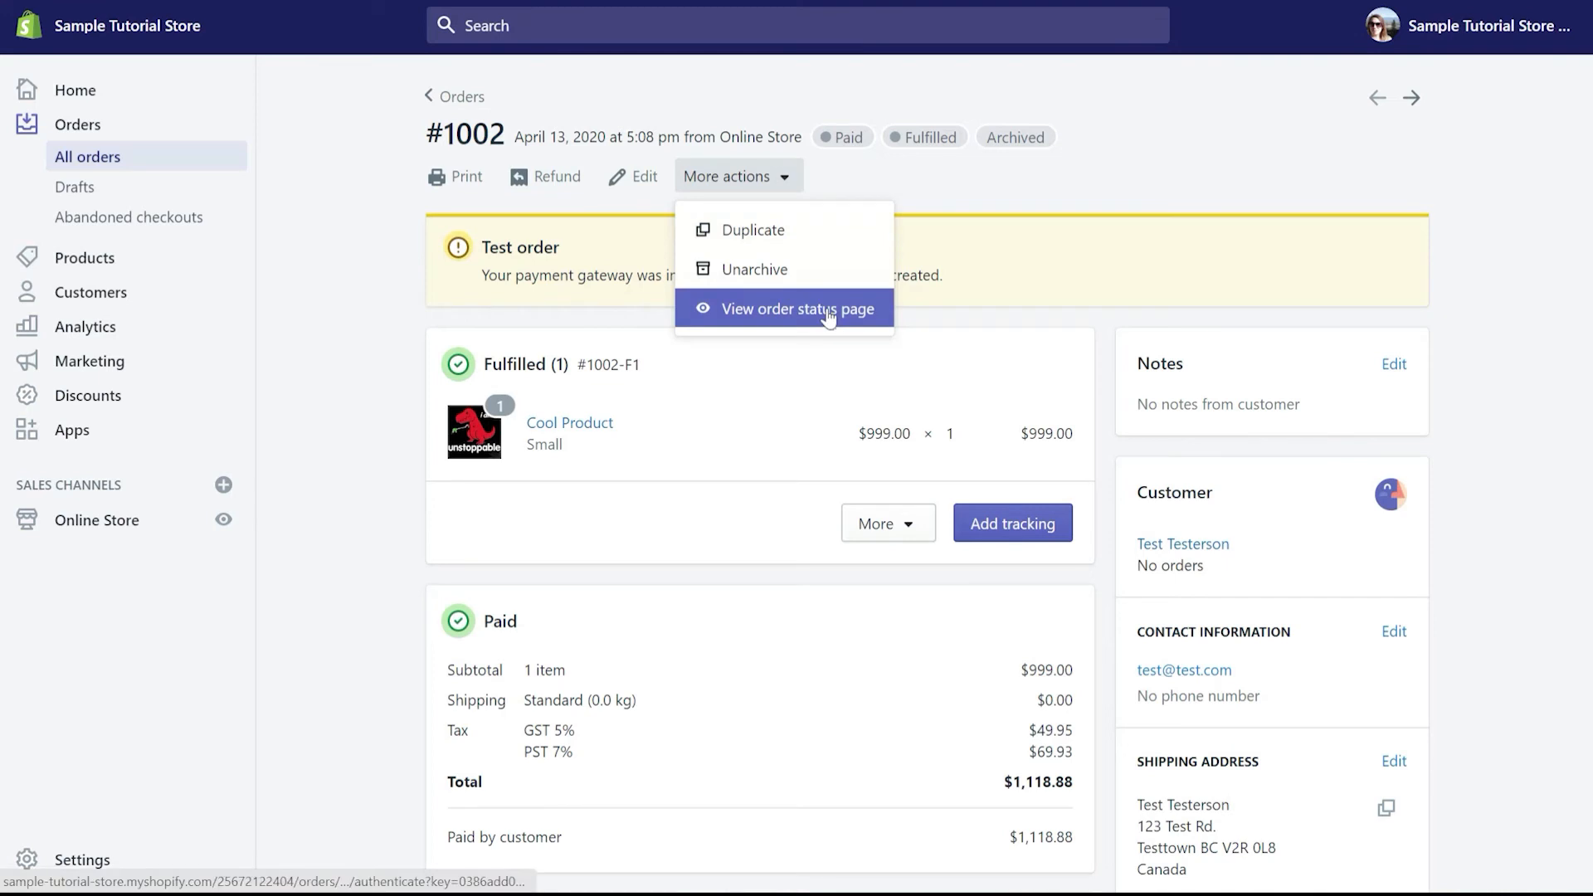
{"action": "left_click", "coordinate": [784, 308]}
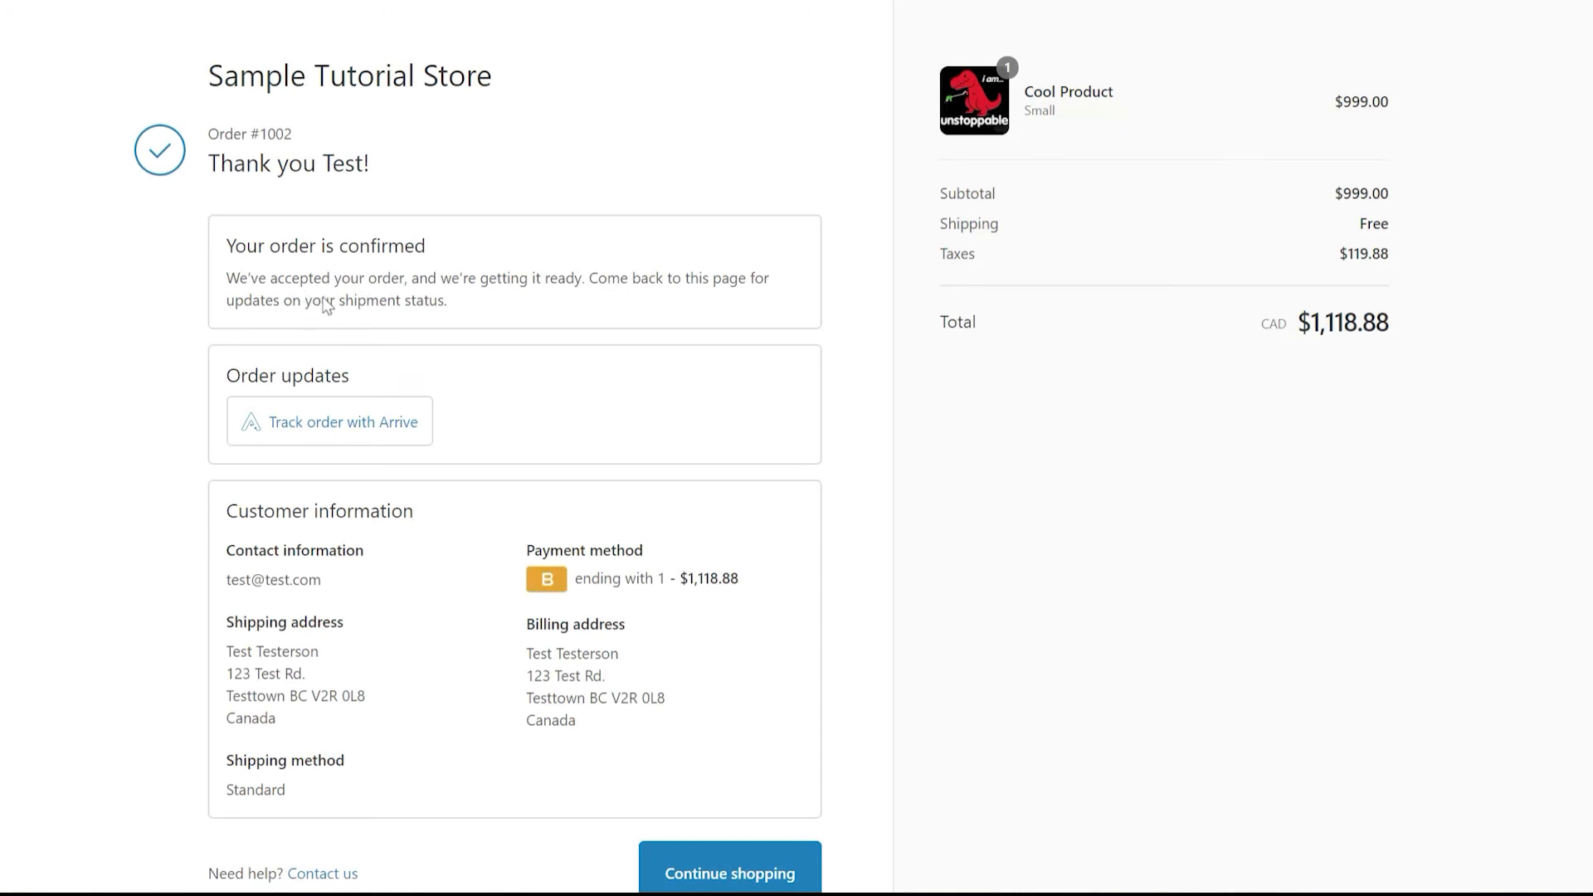